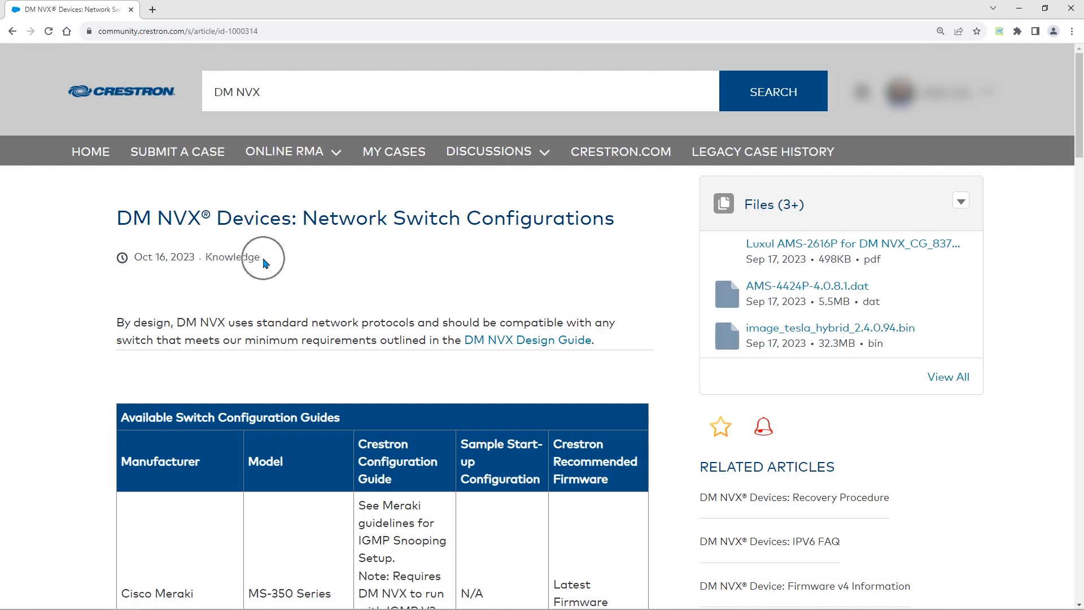
{"action": "mouse_move", "coordinate": [734, 304]}
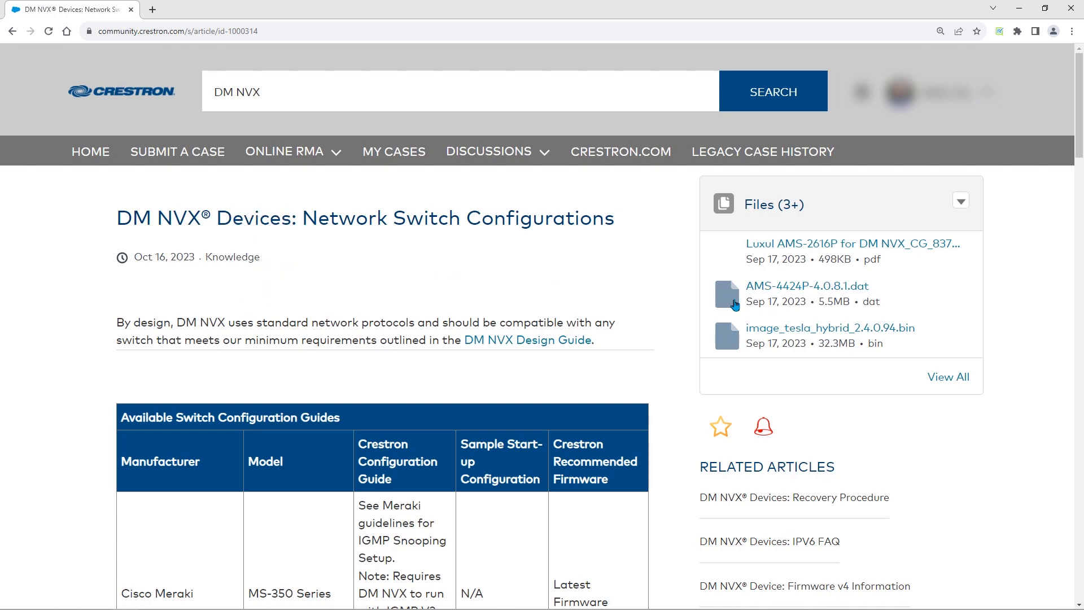
{"action": "mouse_move", "coordinate": [824, 216]}
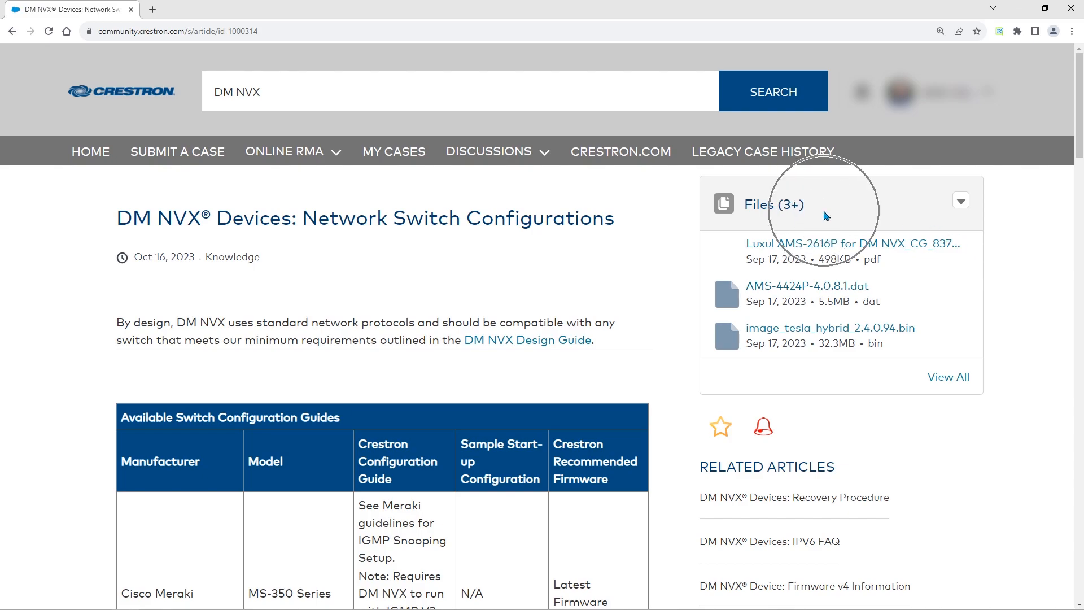
{"action": "mouse_move", "coordinate": [1003, 288]}
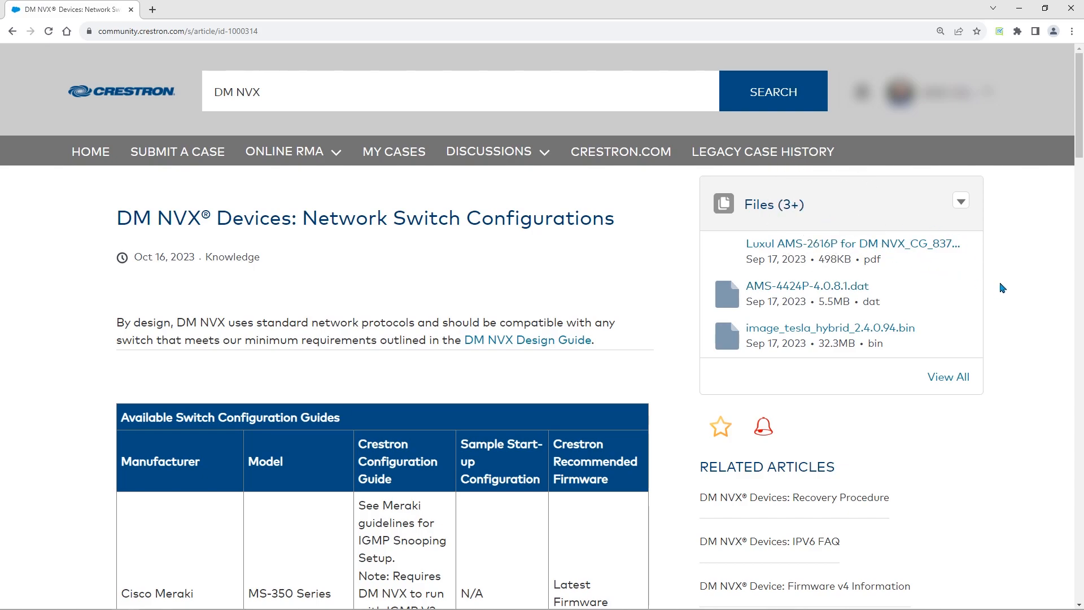
- Scroll to the article's end, past the switch configuration guides table, to the helpfulness prompt
{"action": "scroll", "scroll_direction": "down", "scroll_amount": 3}
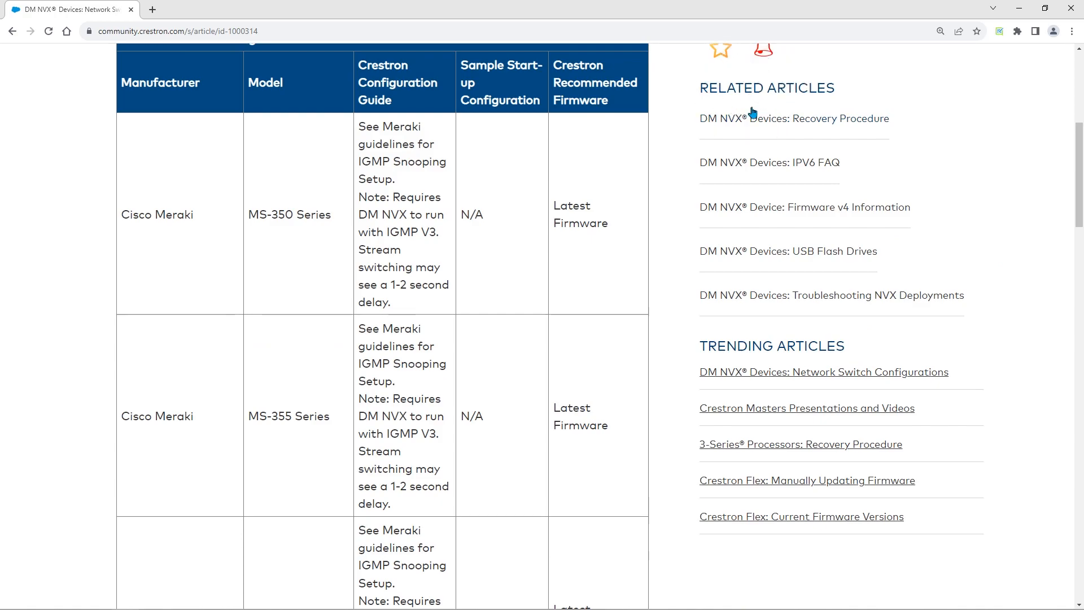
{"action": "mouse_move", "coordinate": [756, 344]}
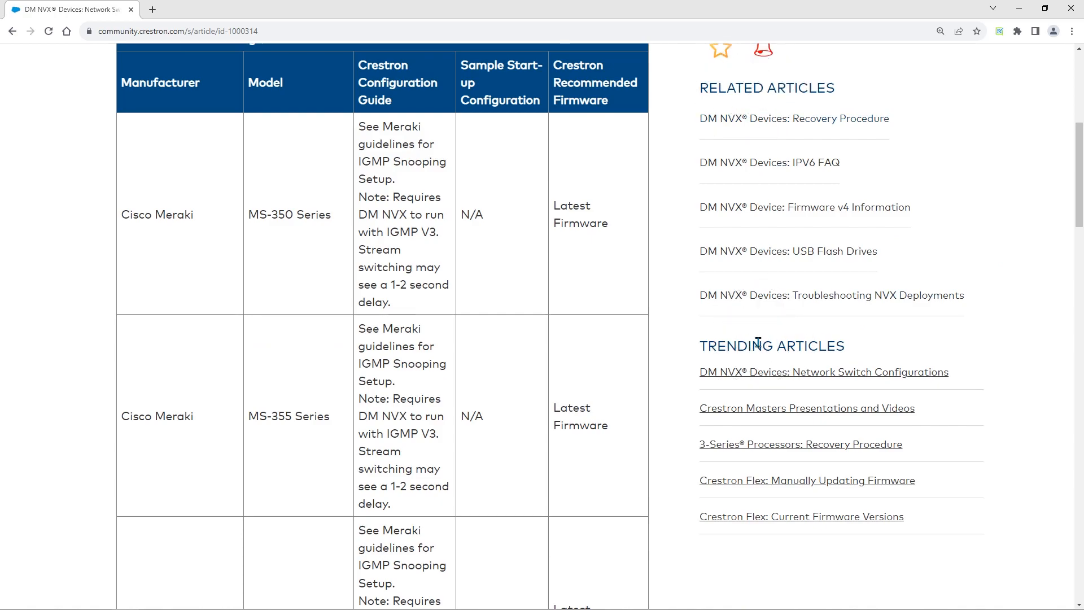
{"action": "scroll", "scroll_direction": "down", "scroll_amount": 3}
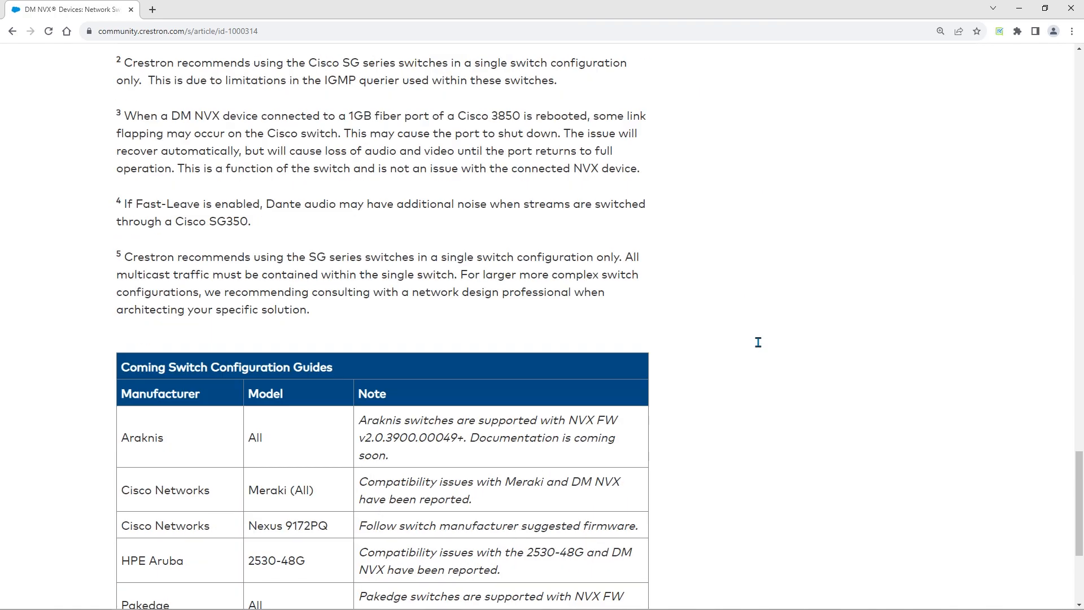
{"action": "scroll", "scroll_direction": "down", "scroll_amount": 3}
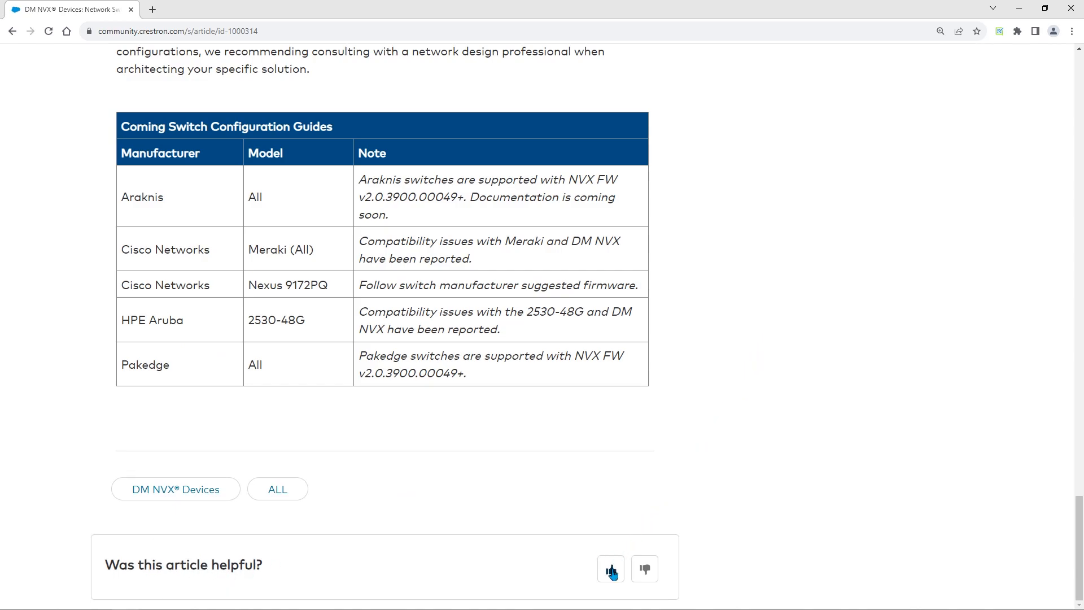
- Give the DM NVX article a thumbs-up vote under 'Was this article helpful?'
{"action": "left_click", "coordinate": [610, 569]}
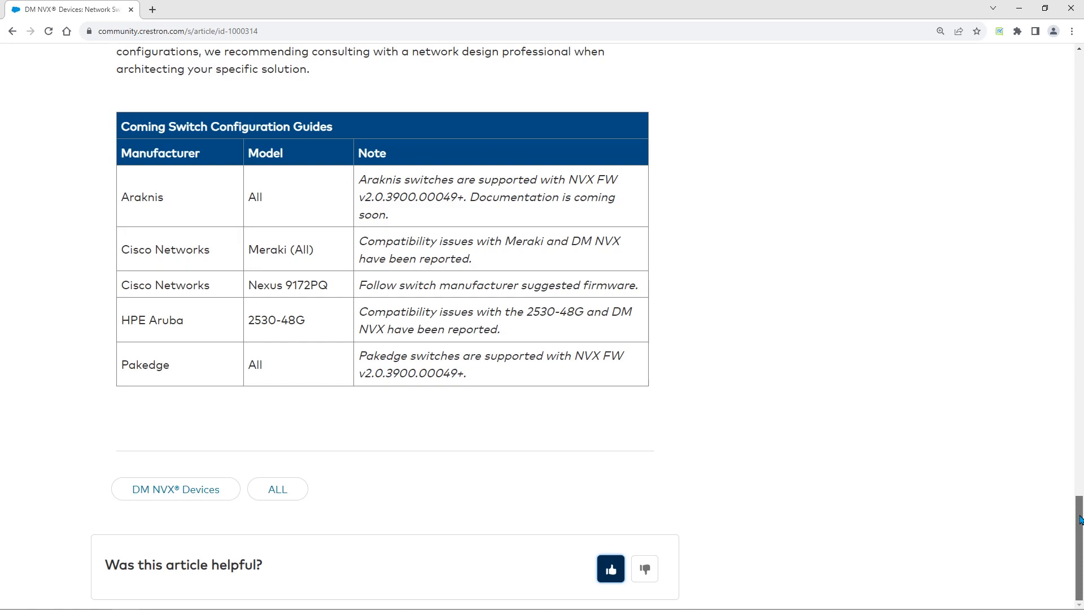
- Return to the top of the article and star it to follow it
{"action": "scroll", "scroll_direction": "up", "scroll_amount": 3}
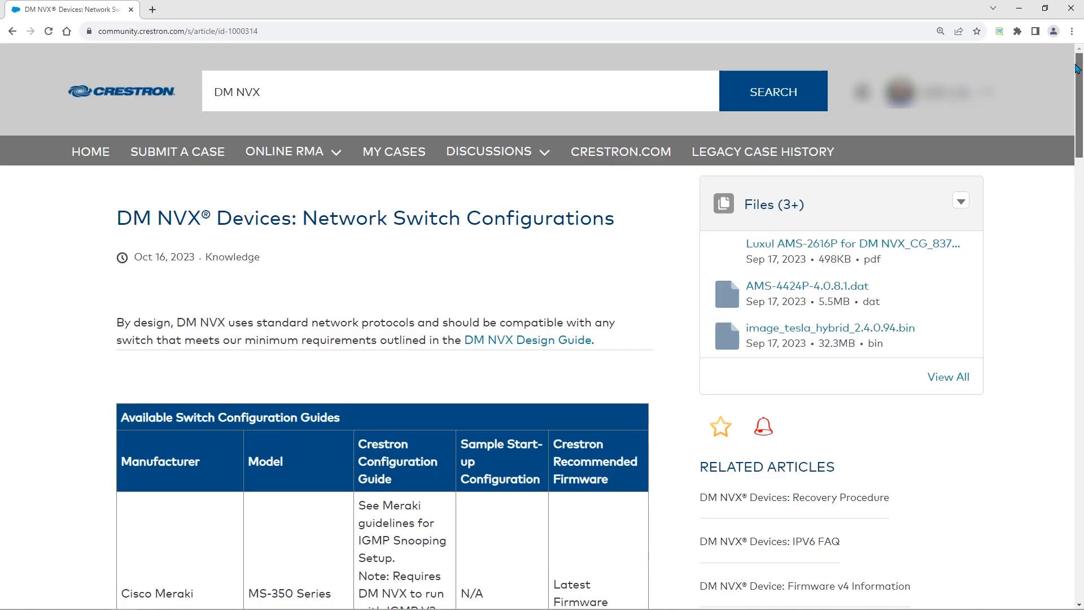
{"action": "mouse_move", "coordinate": [726, 454]}
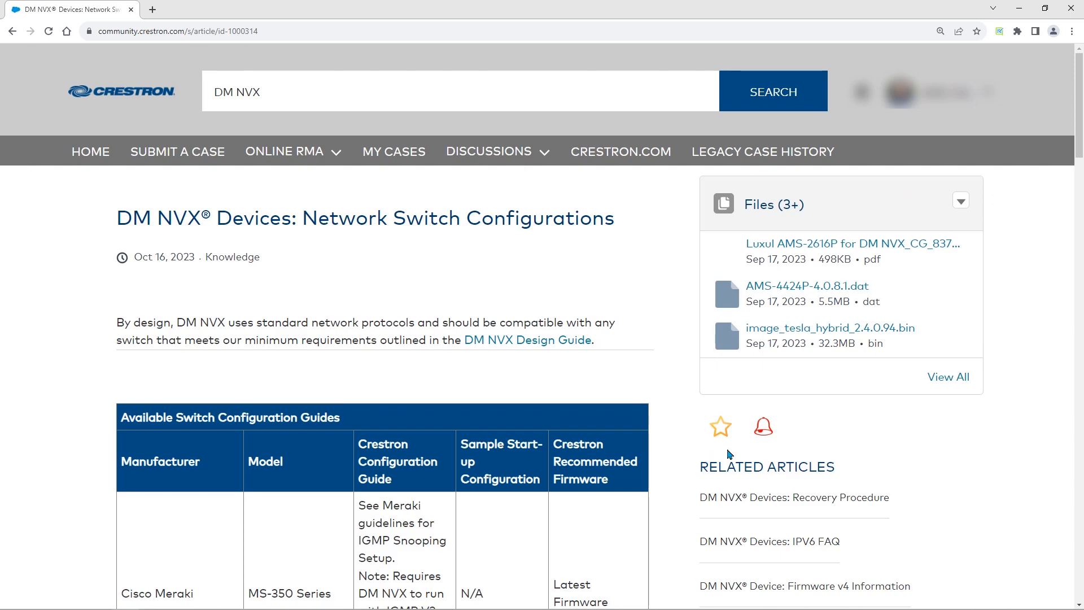
{"action": "left_click", "coordinate": [718, 426]}
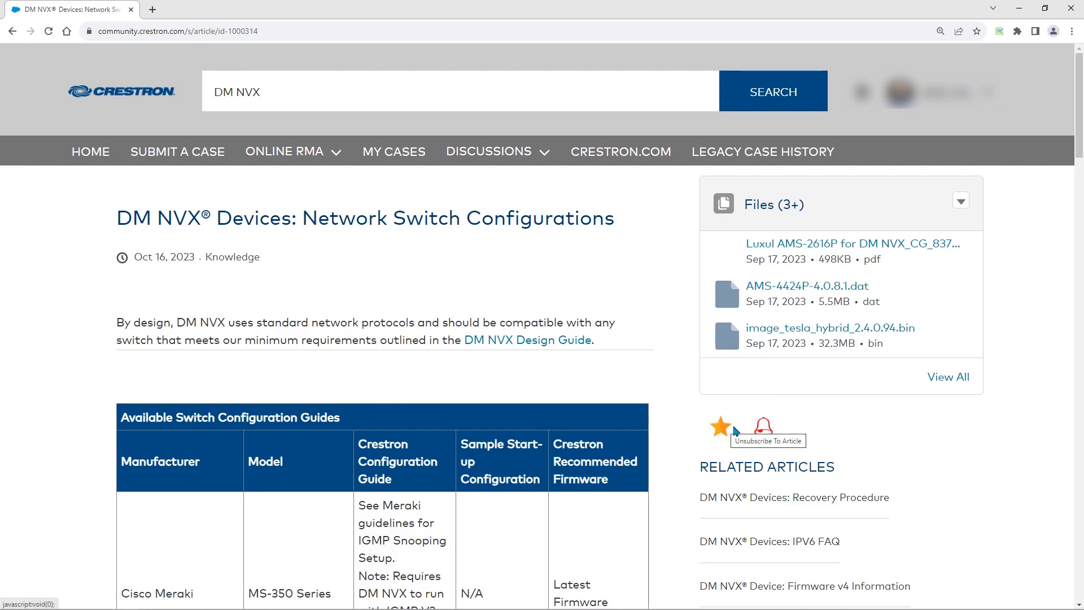
{"action": "mouse_move", "coordinate": [743, 431]}
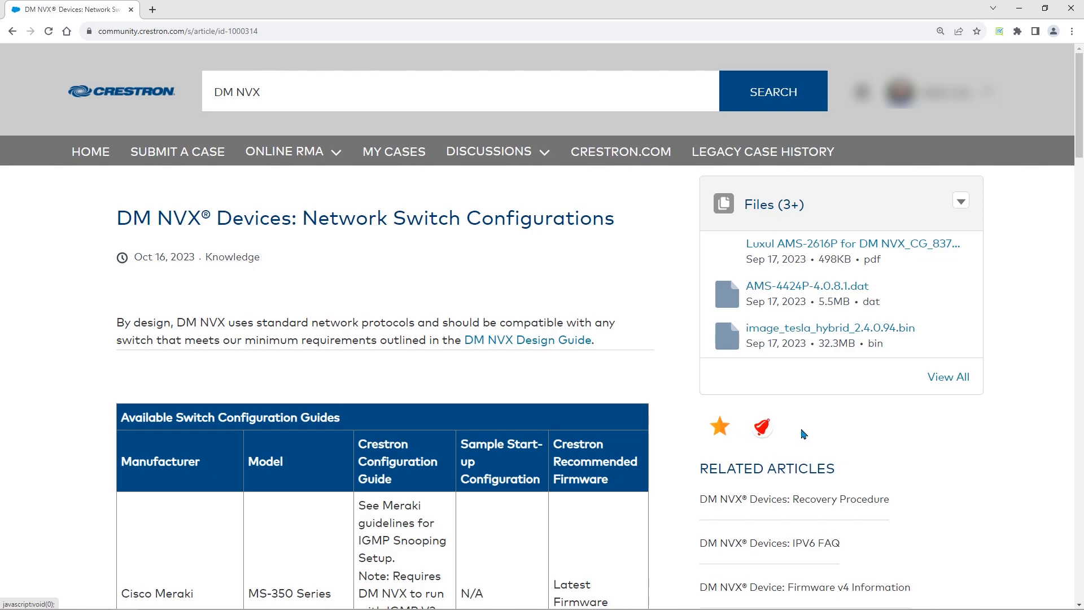
{"action": "mouse_move", "coordinate": [831, 435]}
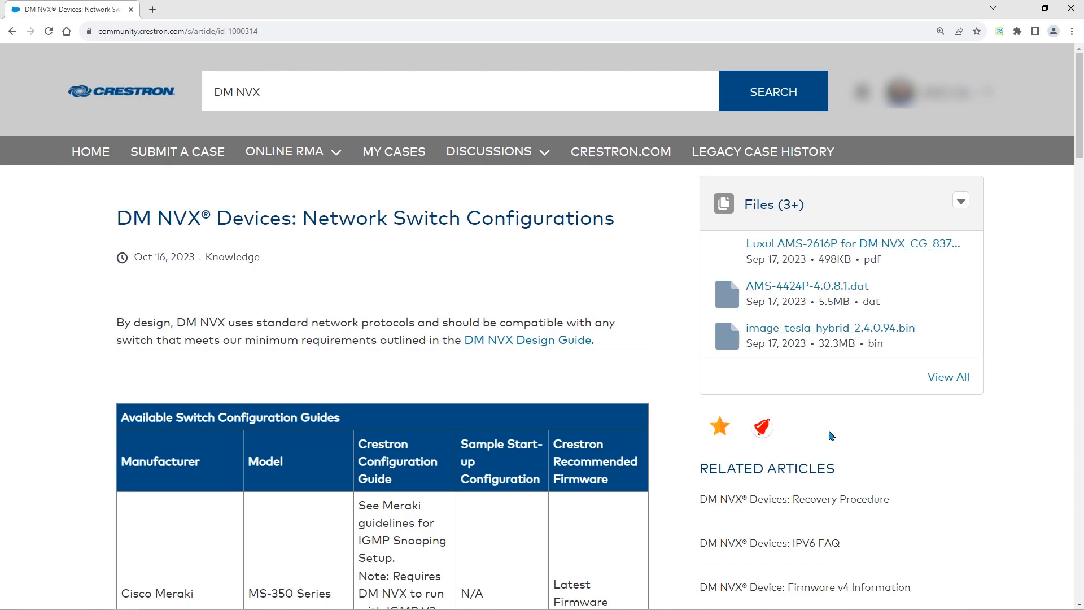